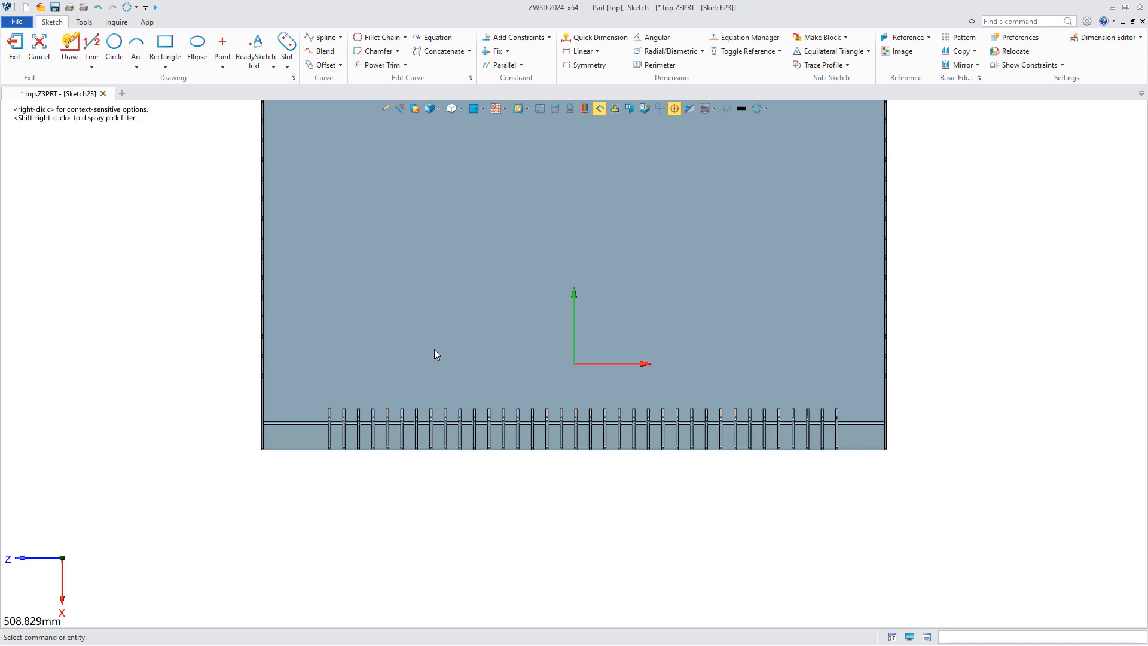
Step: Pattern the 10 mm square hole into a 5×5 linear array on the cabinet top
click(164, 44)
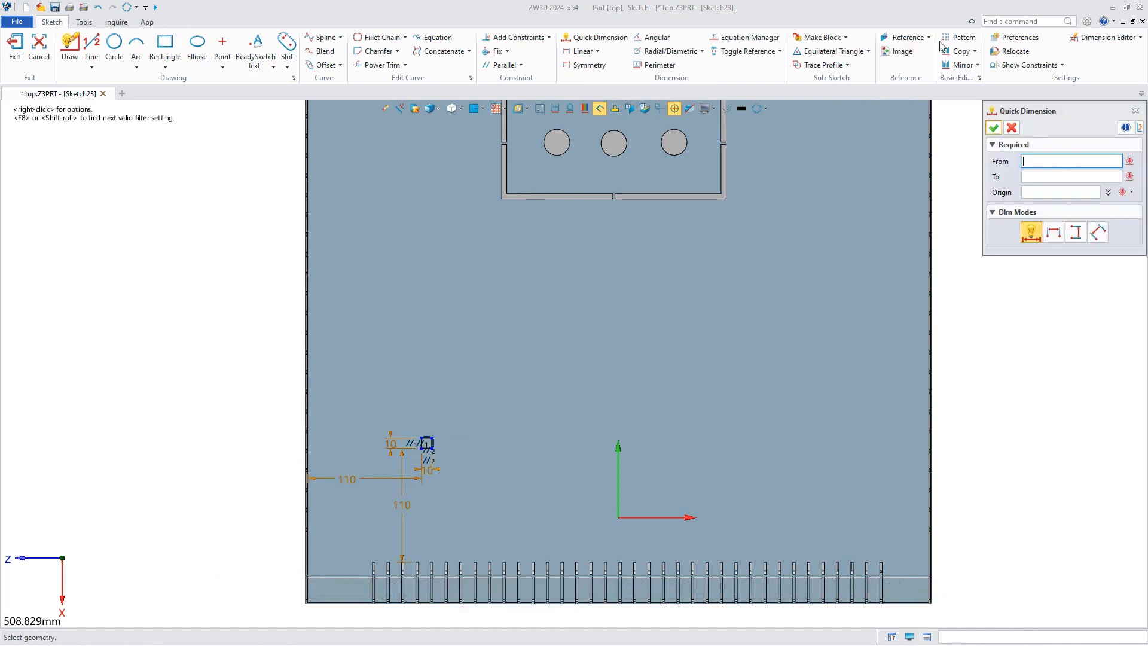
click(964, 37)
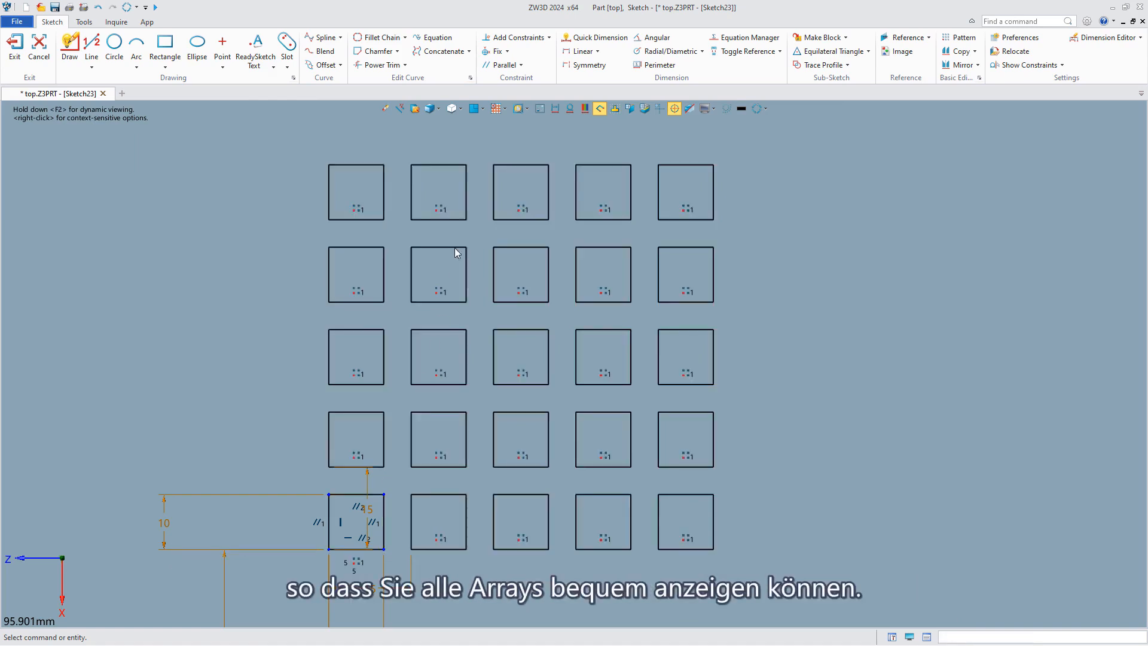
Step: Delete several grid holes, then raise the pattern counts to 6 and 6, keeping the gaps
click(520, 193)
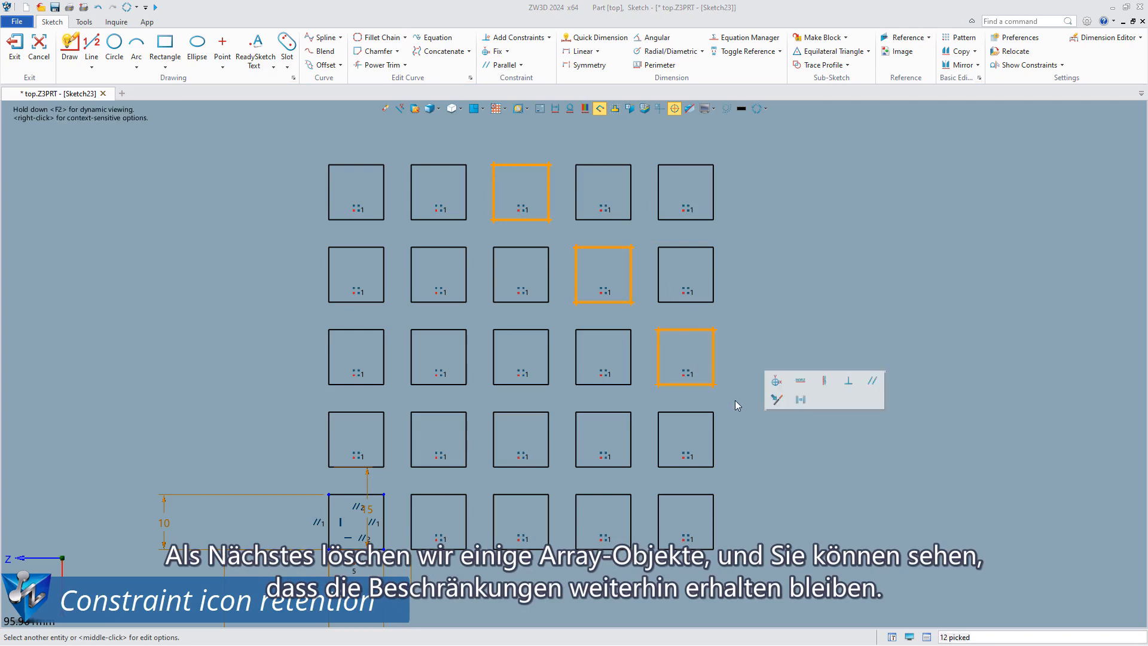
key(Delete)
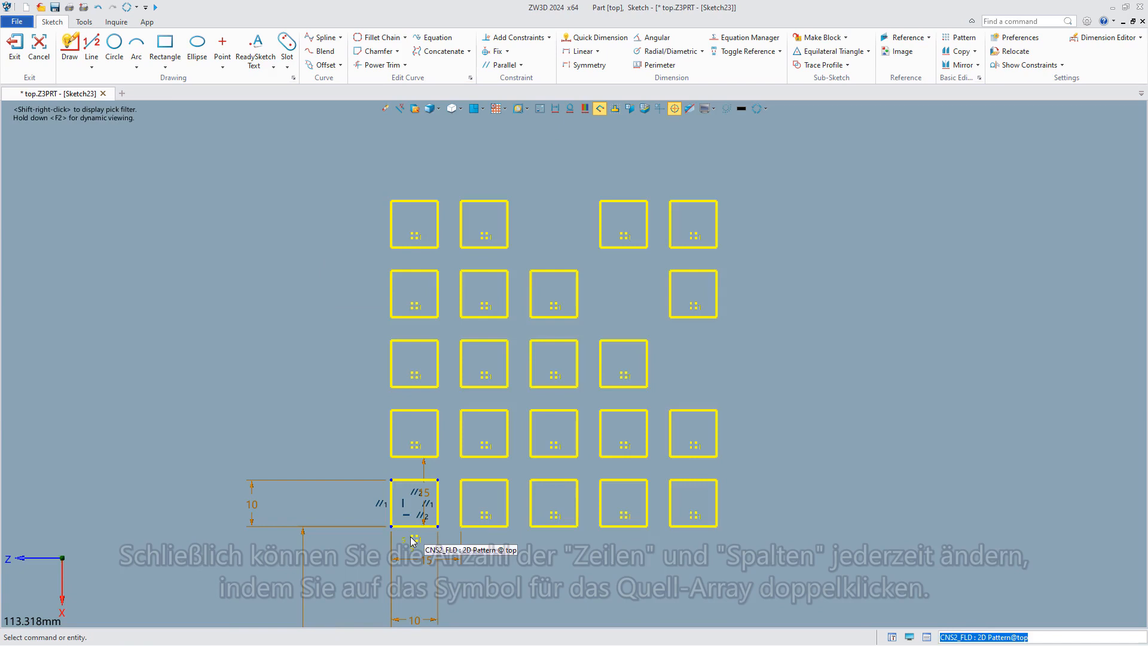
double_click(414, 504)
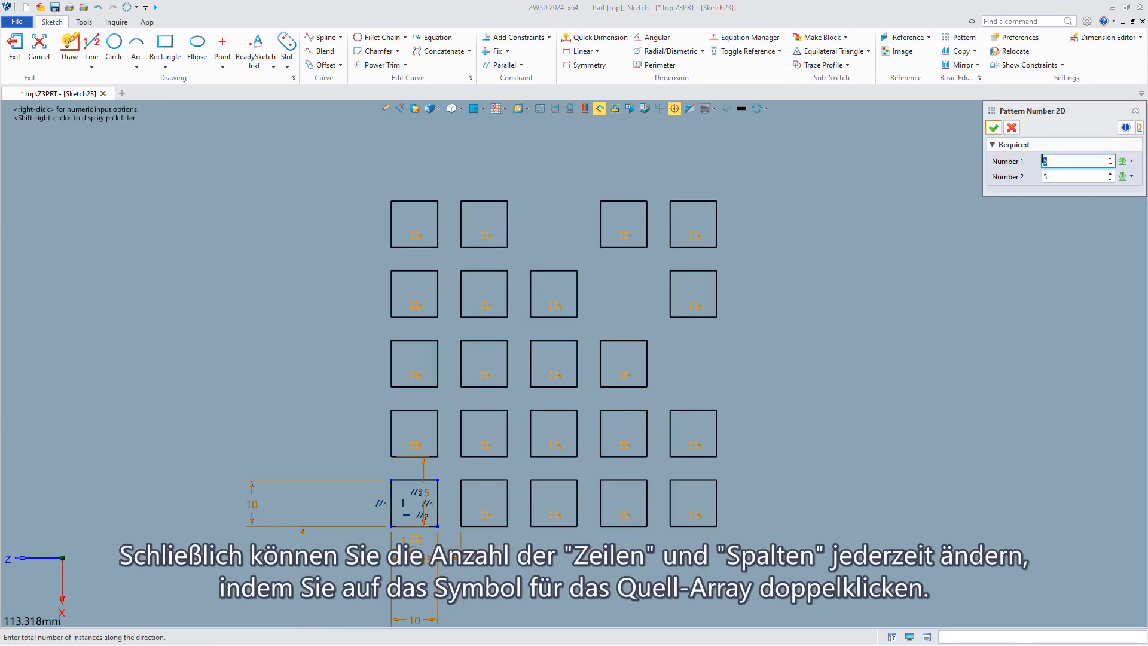
click(994, 127)
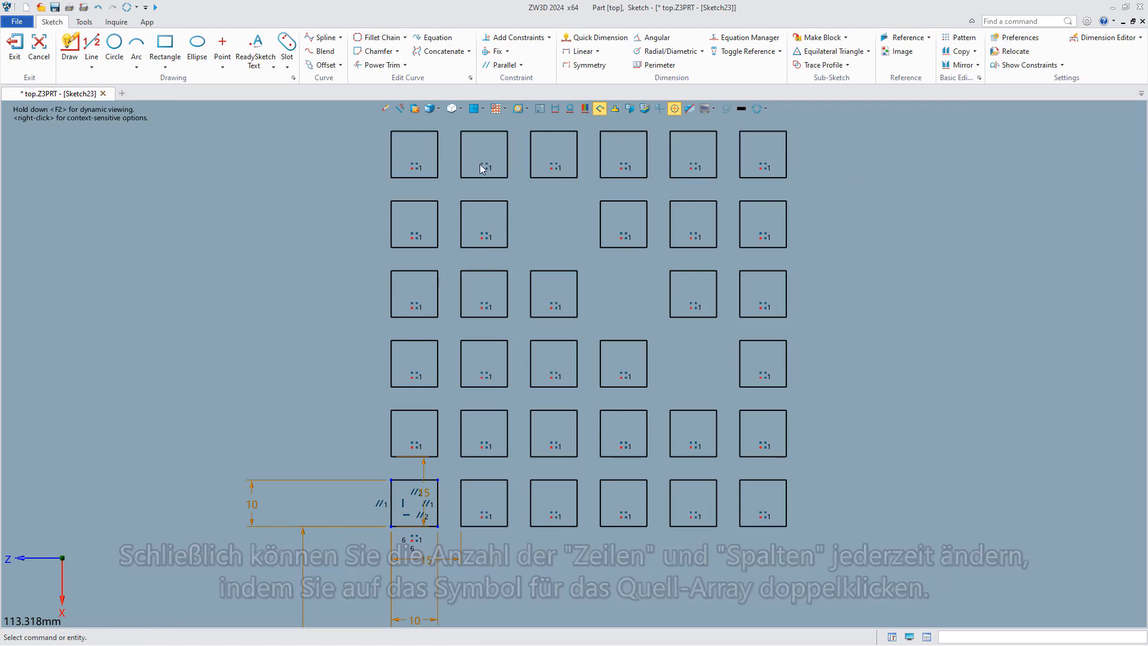
click(14, 47)
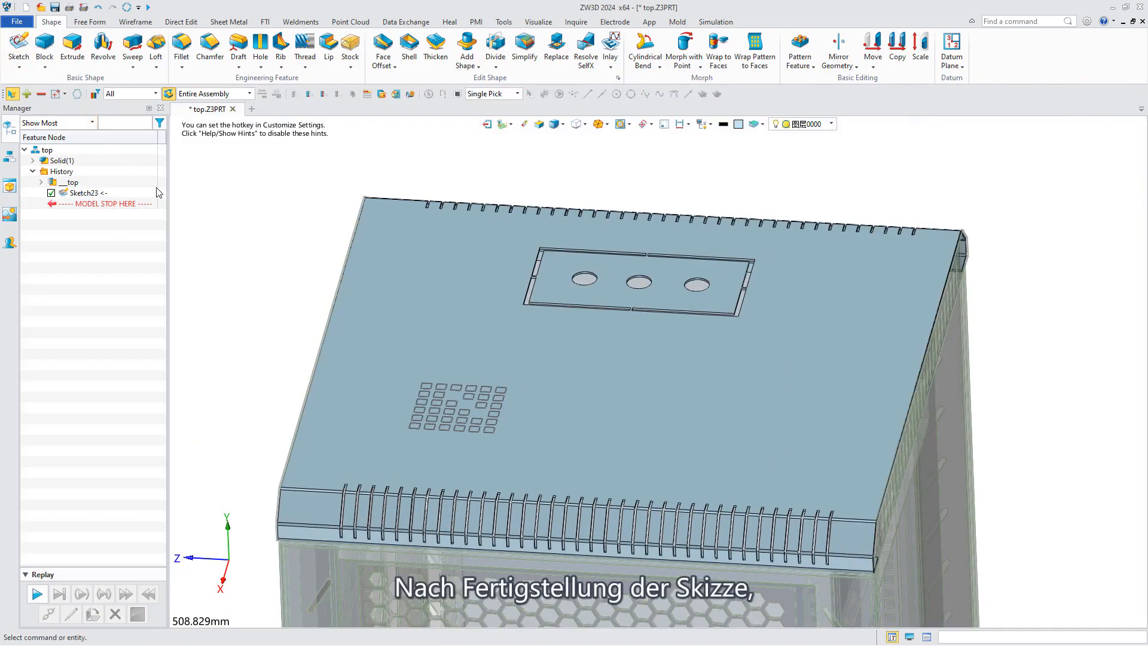
mouse_move(72, 47)
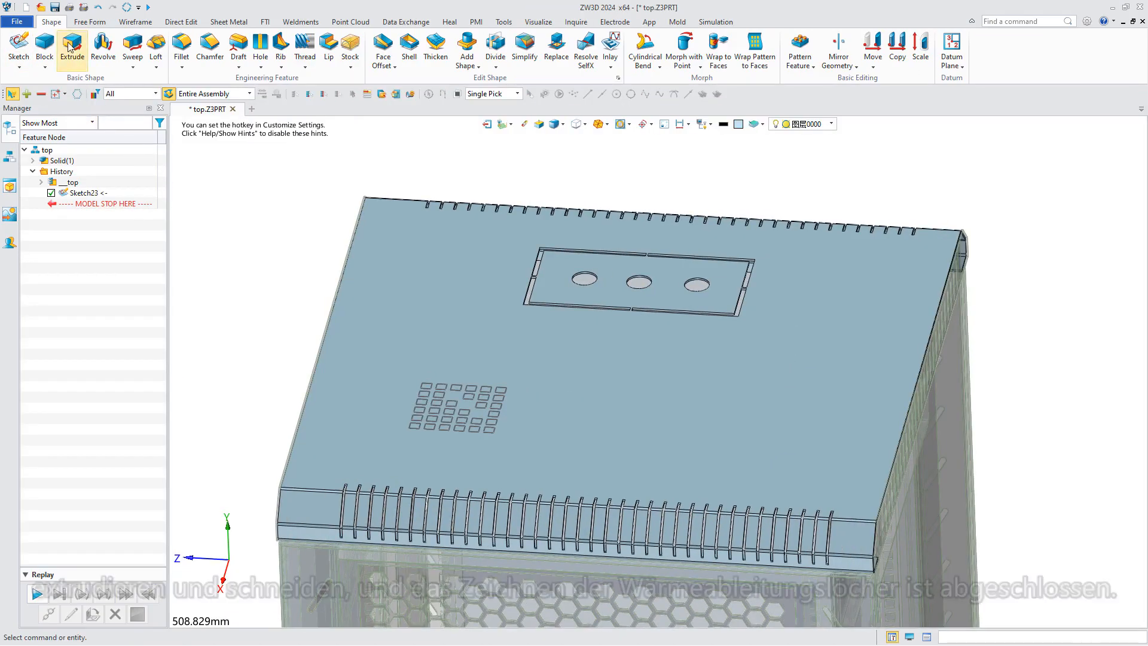
Step: Extrude with Remove to cut the square hole grid through the cabinet top
click(72, 48)
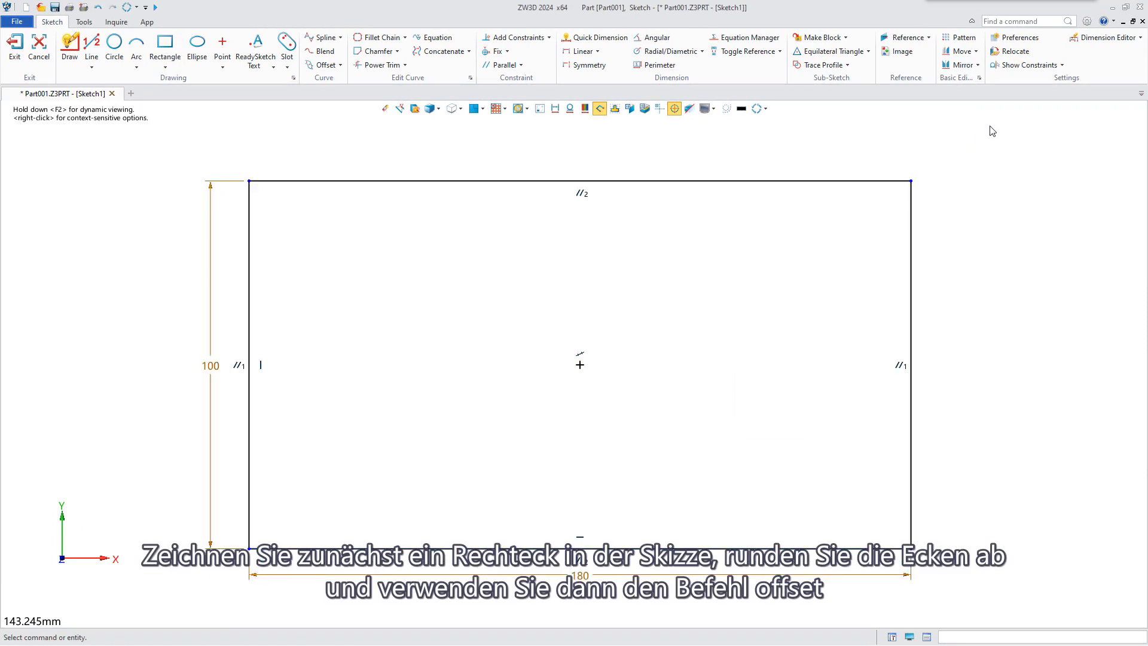
Step: Fillet the rectangle chain with radius 10 corners
click(380, 37)
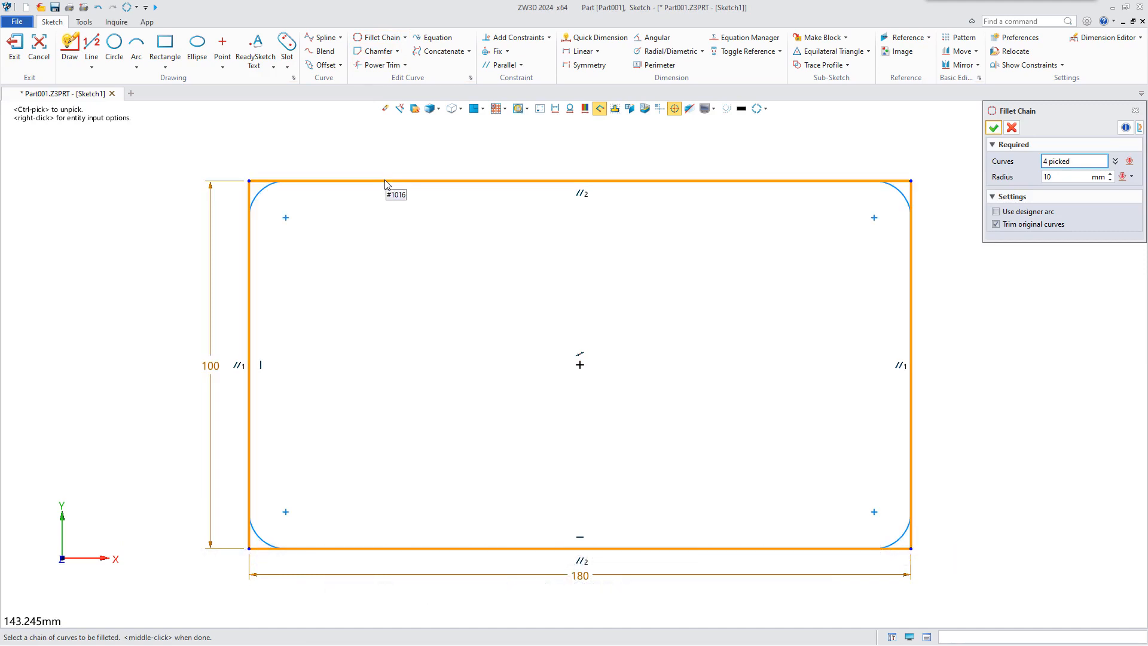
click(993, 127)
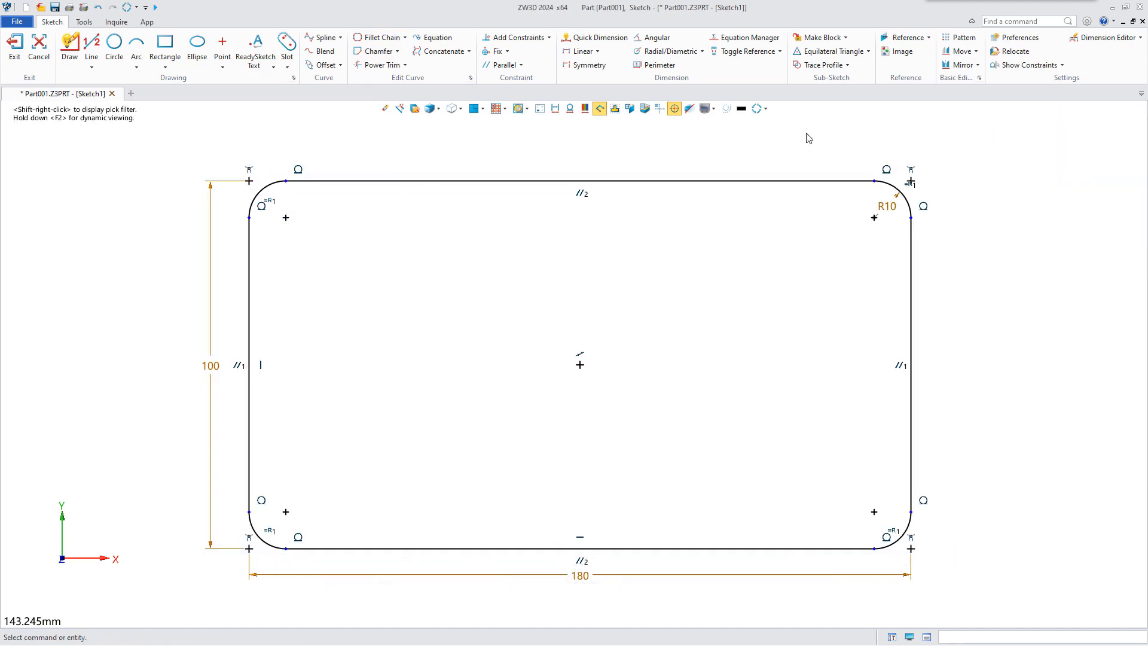
Step: Offset the rounded outline inward with Flip and Delete bowties checked
click(325, 65)
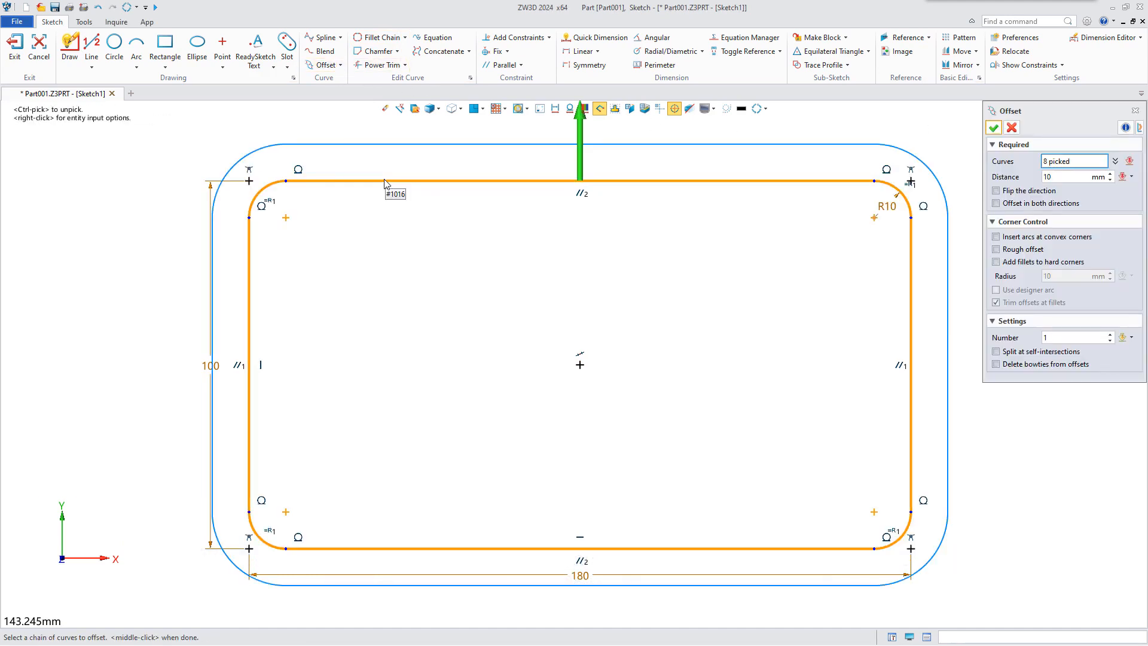
click(996, 190)
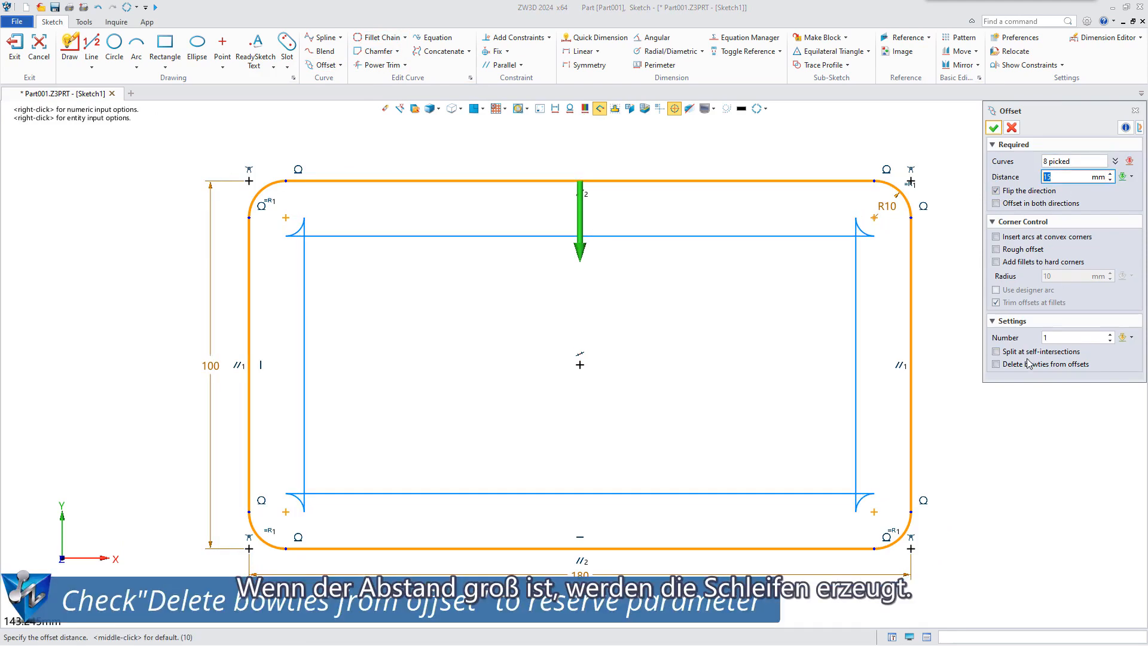
click(996, 363)
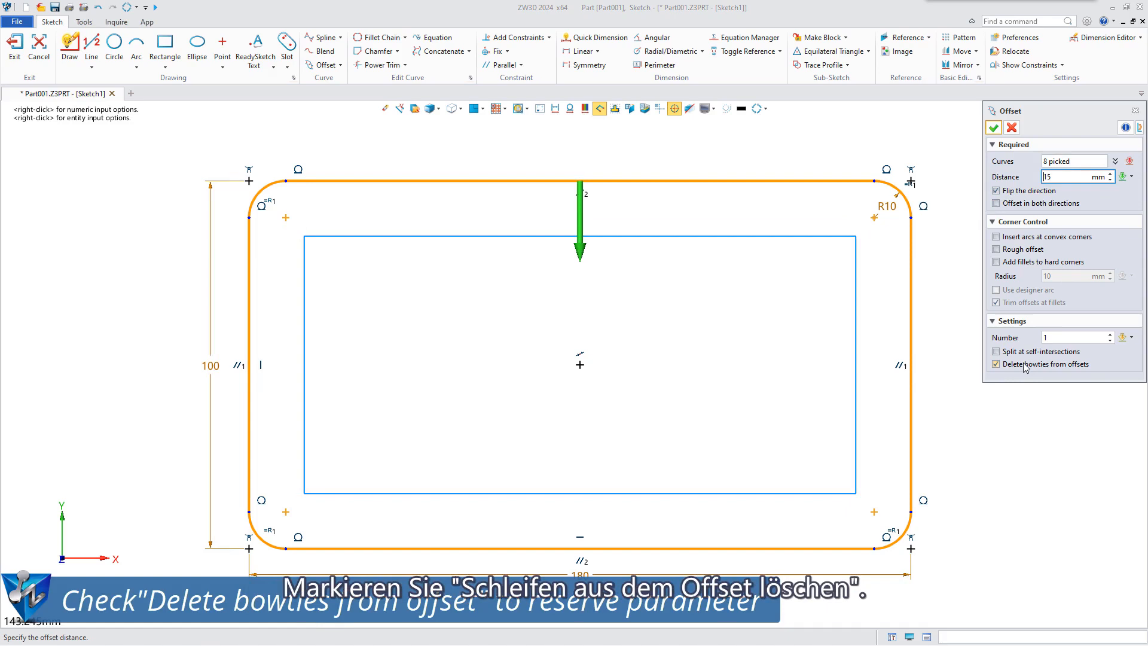
click(994, 127)
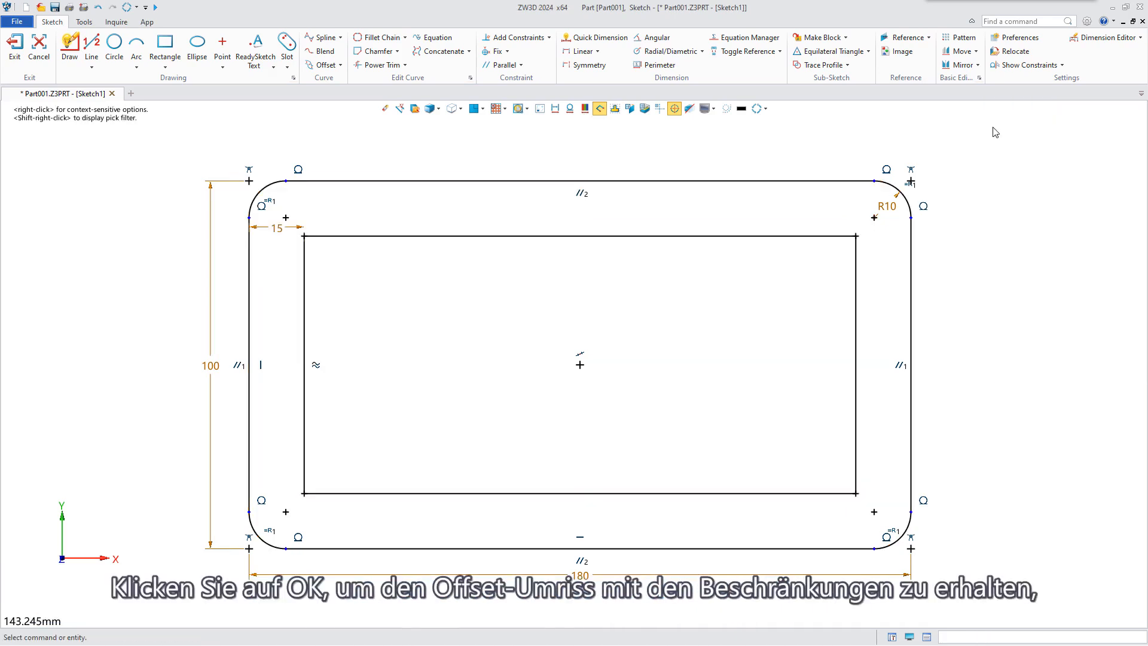
Step: Change the 15 offset distance dimension to 5
double_click(277, 227)
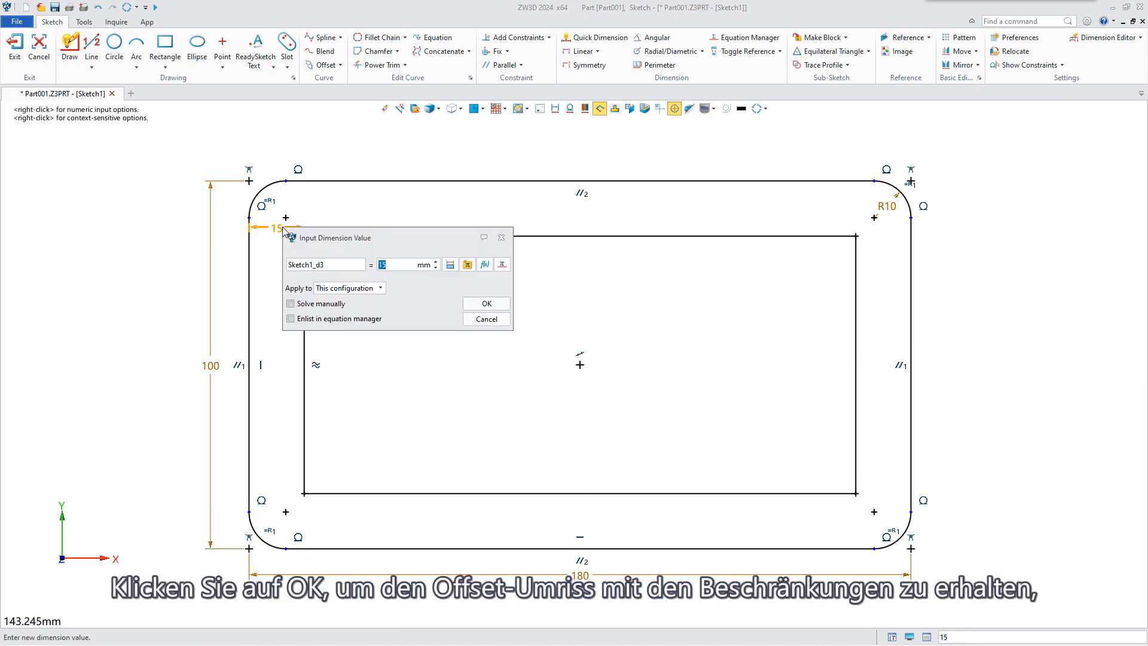
click(485, 302)
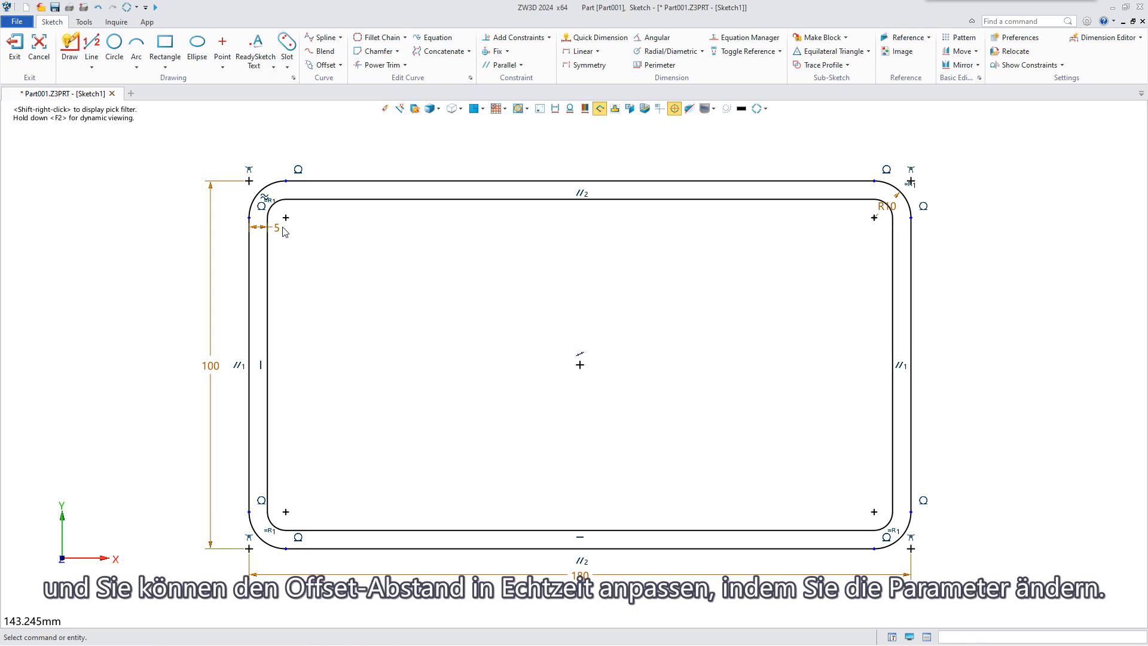